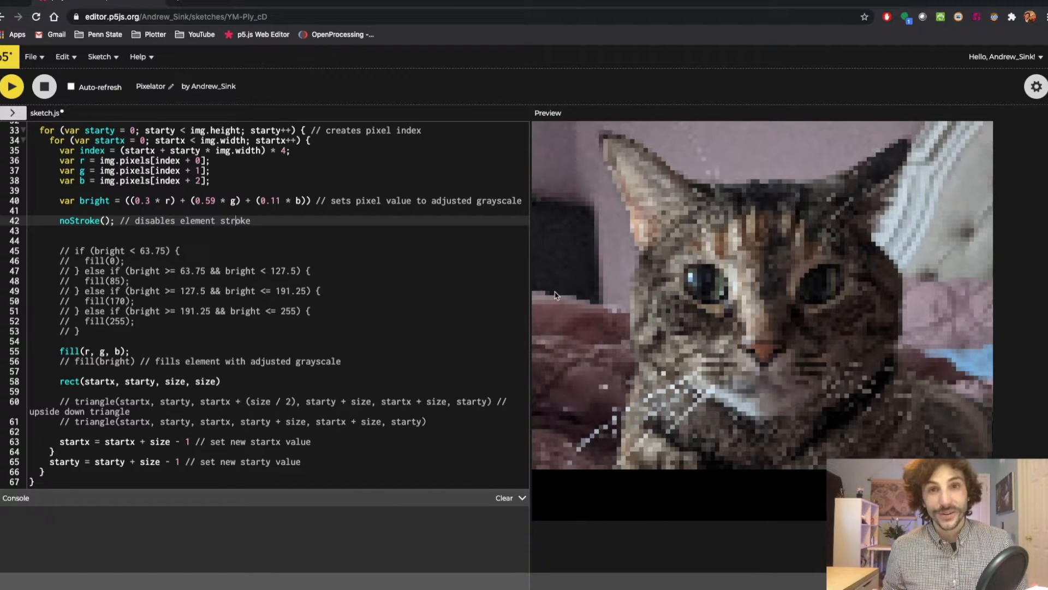
{"action": "mouse_move", "coordinate": [486, 344]}
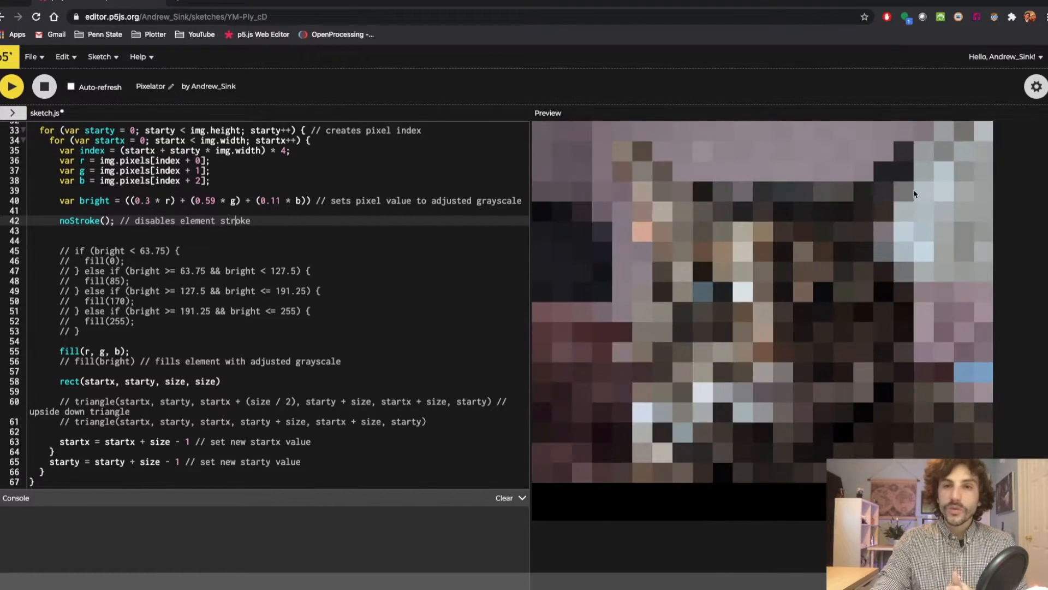
Step: Review the size-mapping line and scroll to the fill calls in draw()
{"action": "scroll", "scroll_direction": "up", "scroll_amount": 3}
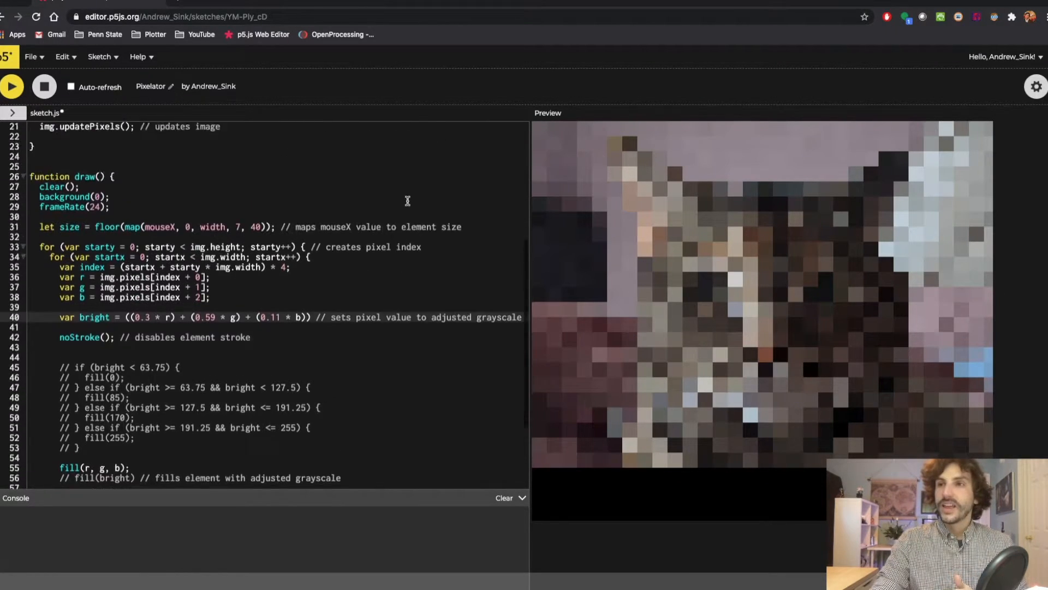
{"action": "scroll", "scroll_direction": "up", "scroll_amount": 3}
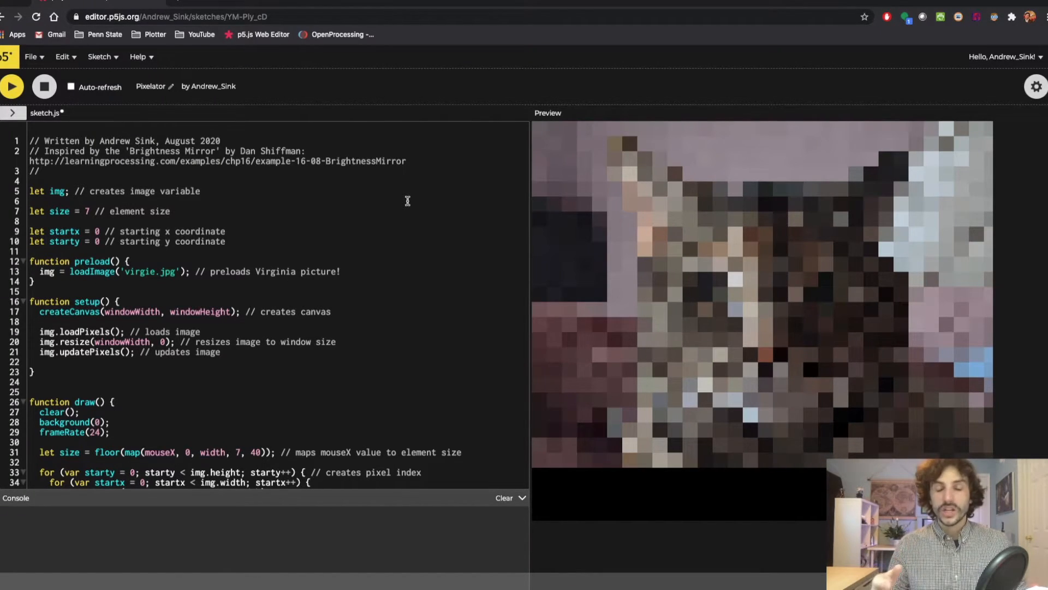
{"action": "scroll", "scroll_direction": "down", "scroll_amount": 3}
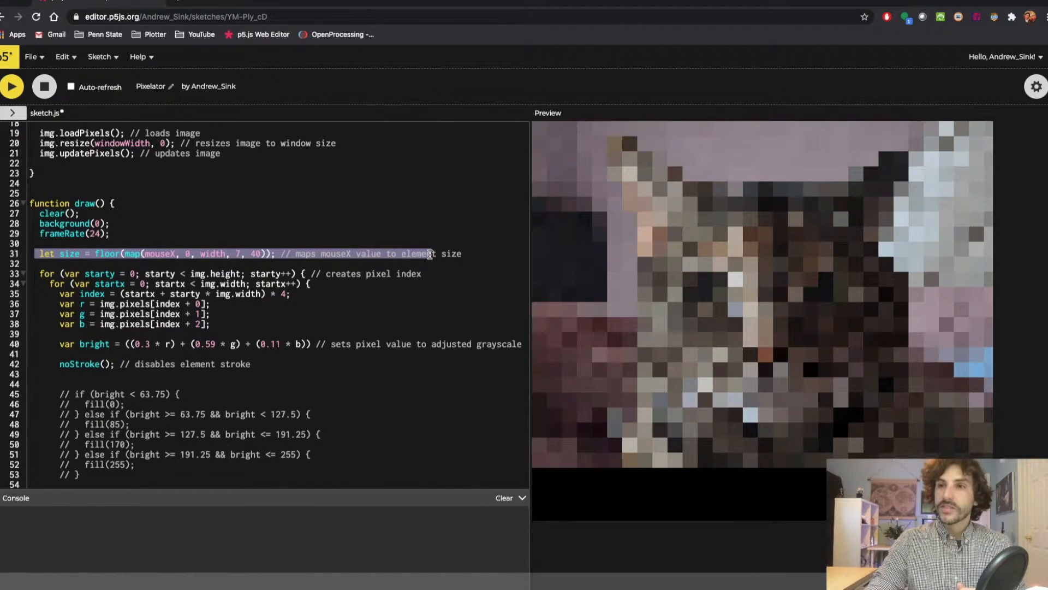
{"action": "left_click", "coordinate": [339, 253]}
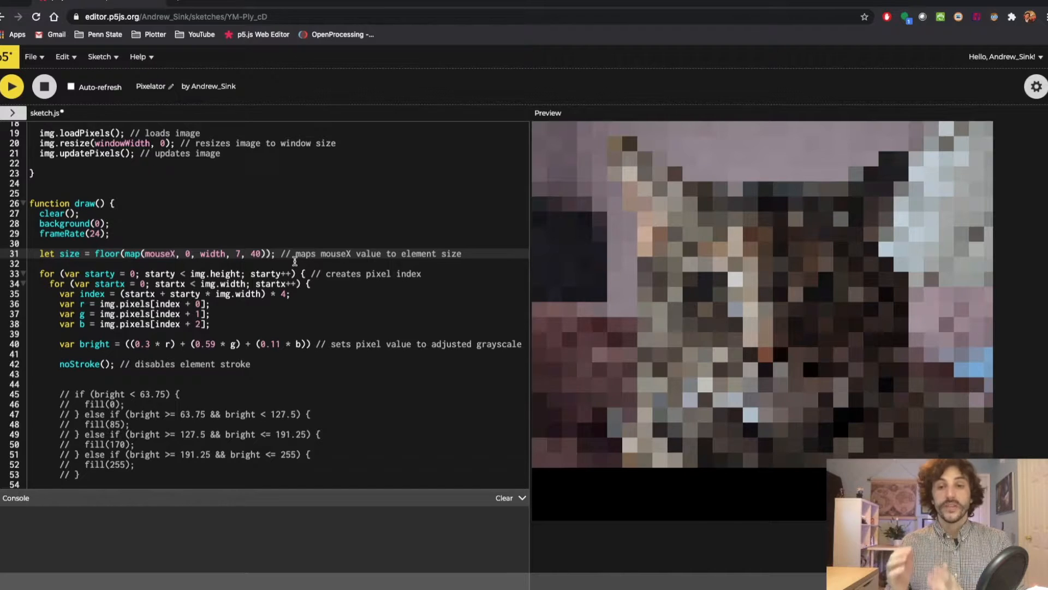
{"action": "mouse_move", "coordinate": [520, 231]}
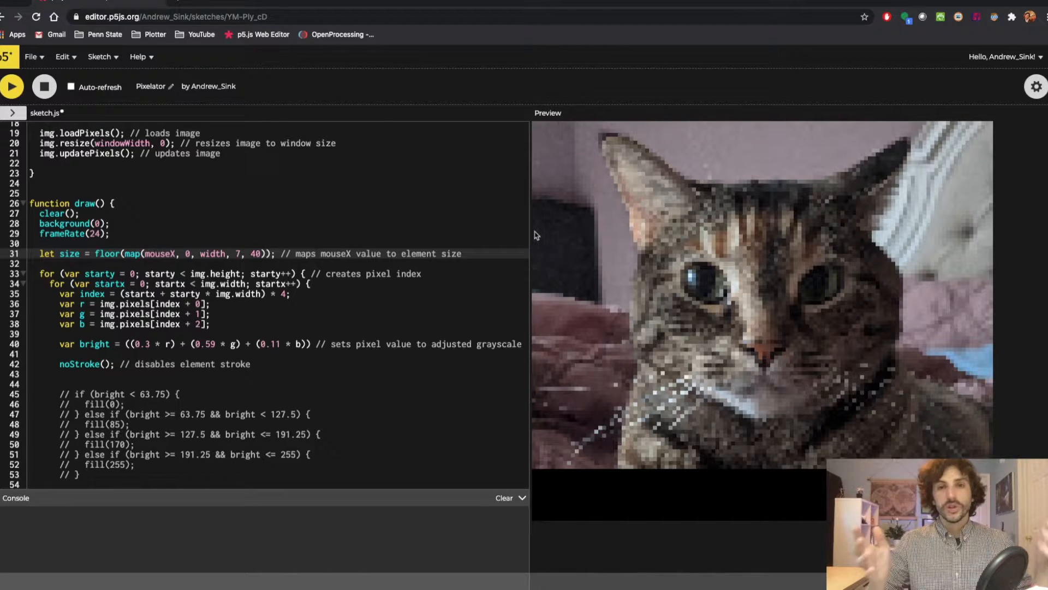
{"action": "mouse_move", "coordinate": [779, 248]}
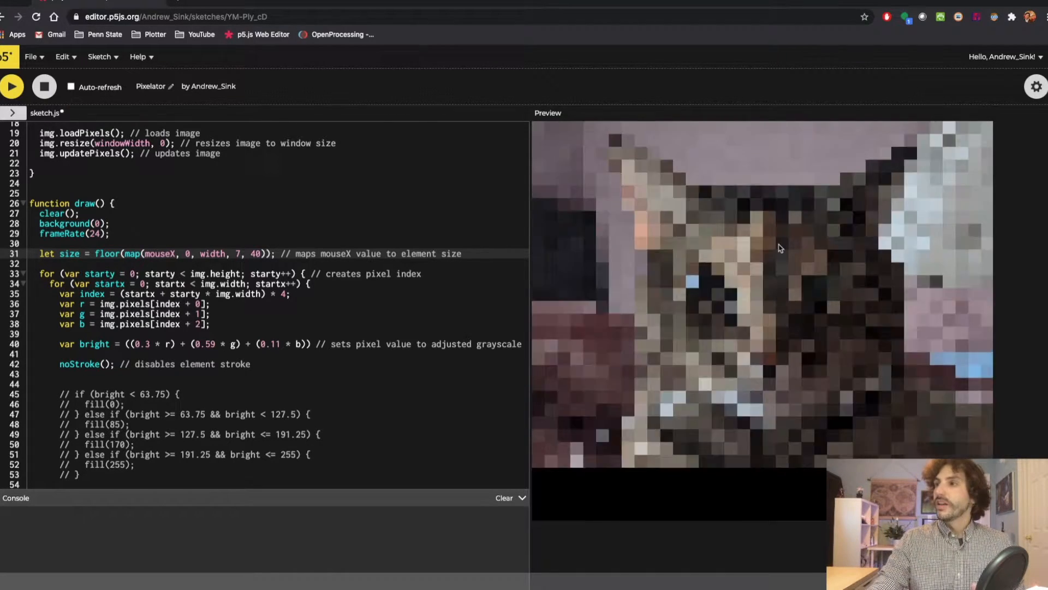
{"action": "mouse_move", "coordinate": [961, 251]}
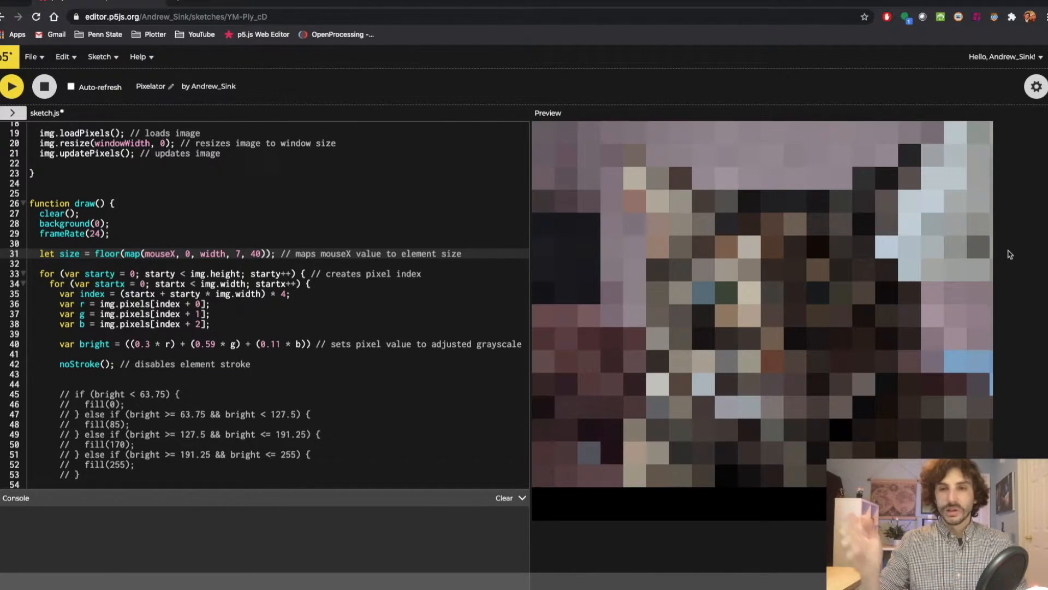
{"action": "mouse_move", "coordinate": [739, 281]}
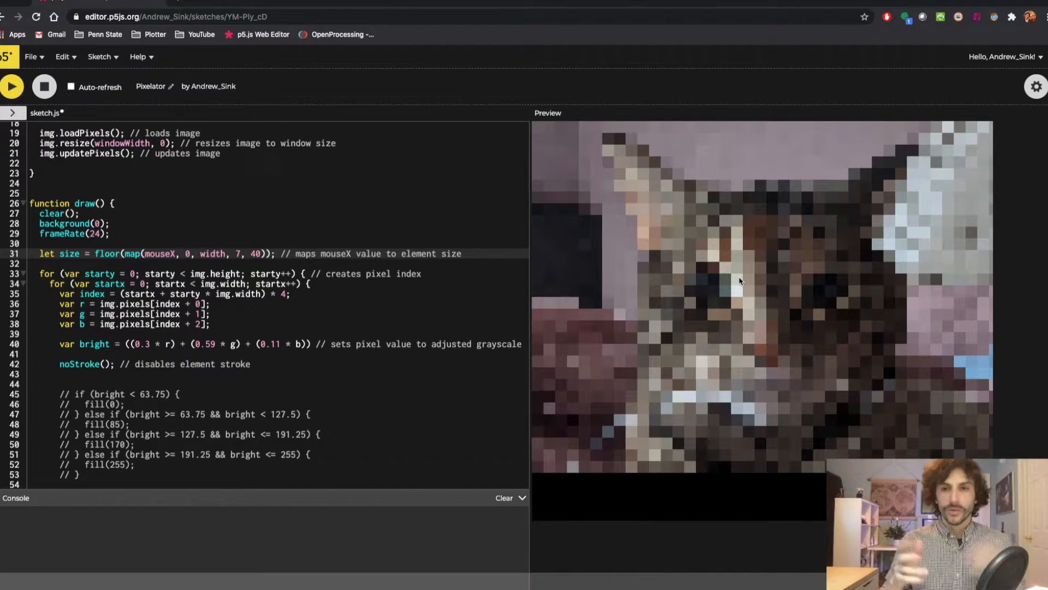
{"action": "mouse_move", "coordinate": [542, 297]}
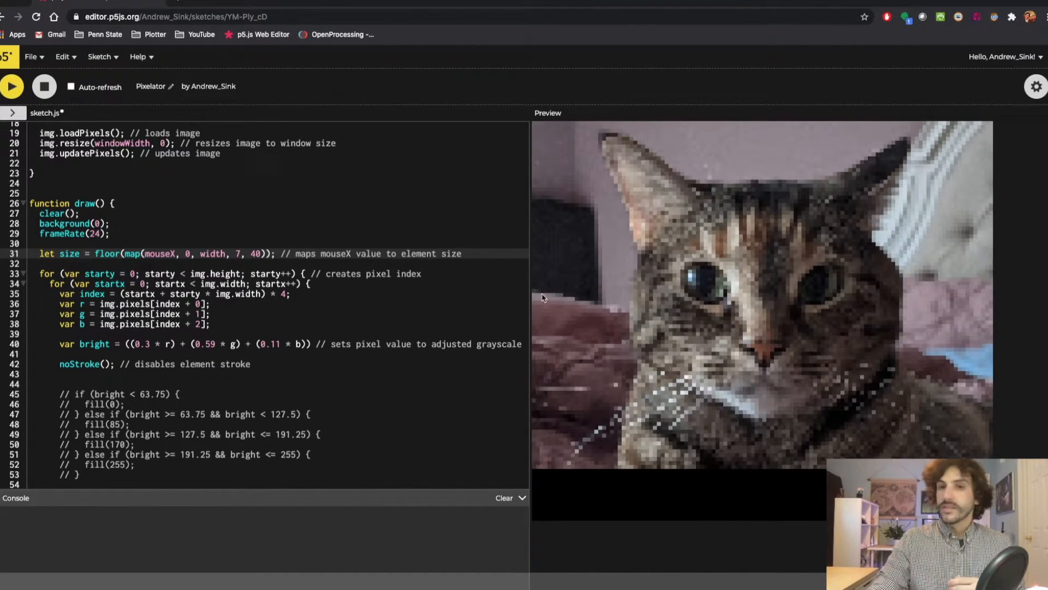
{"action": "mouse_move", "coordinate": [748, 294]}
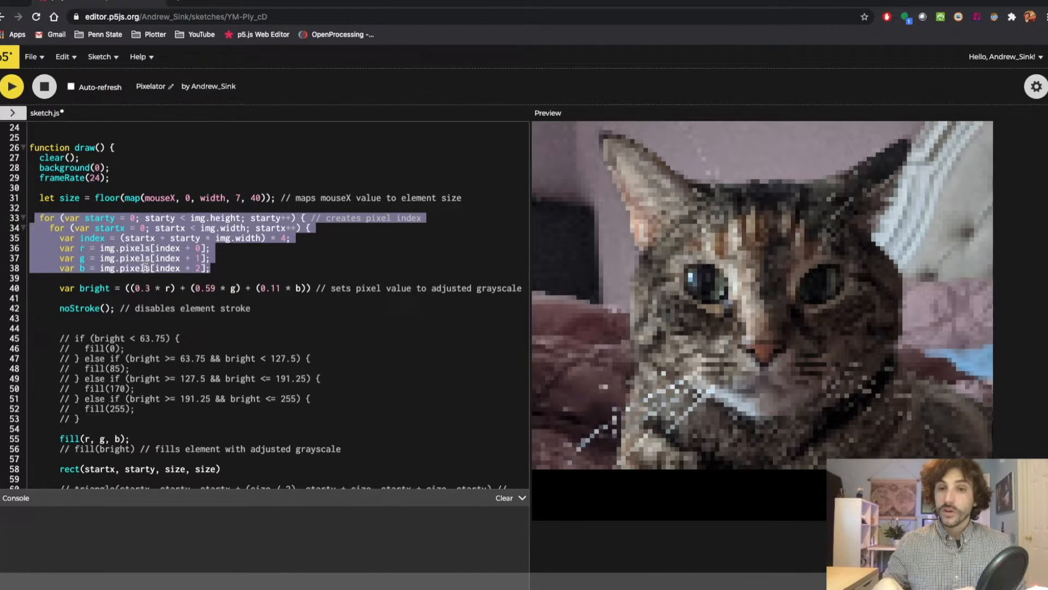
{"action": "scroll", "scroll_direction": "down", "scroll_amount": 3}
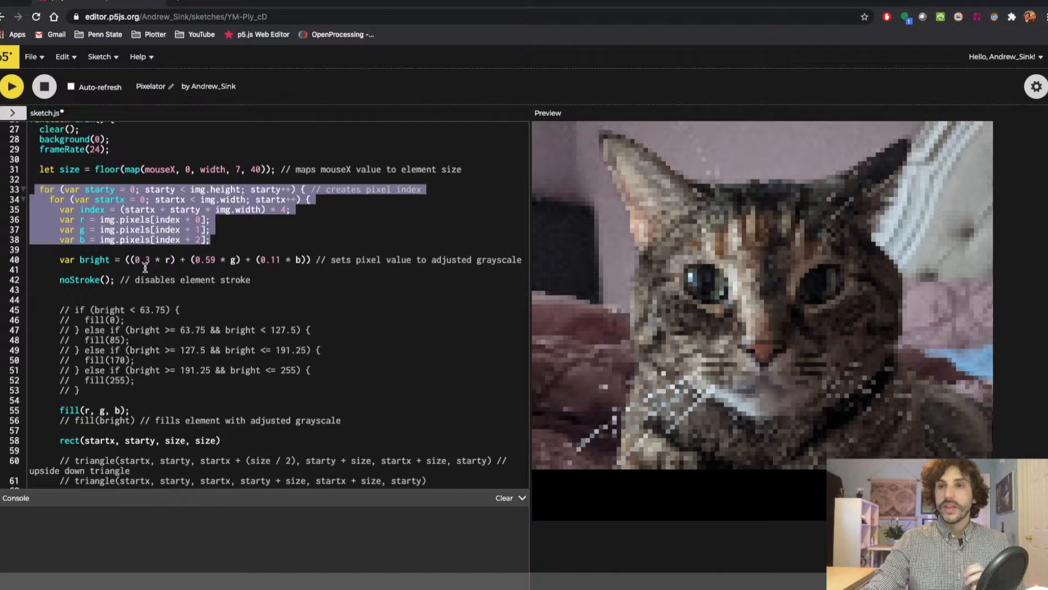
{"action": "scroll", "scroll_direction": "down", "scroll_amount": 3}
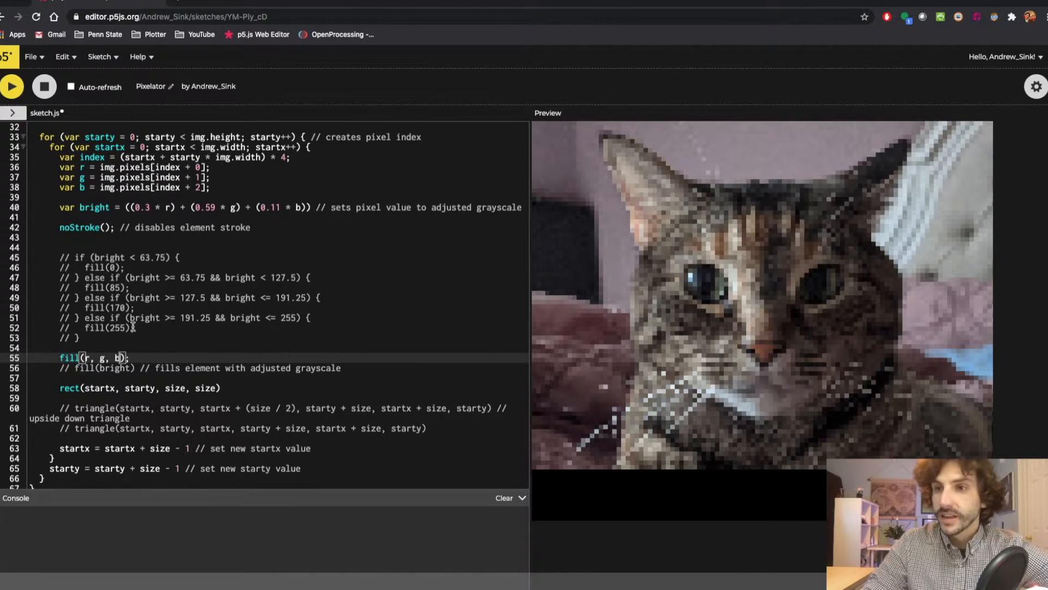
Step: Comment out fill(r, g, b) with '//' and run the sketch with the grayscale fill(bright)
{"action": "type", "text": "//"}
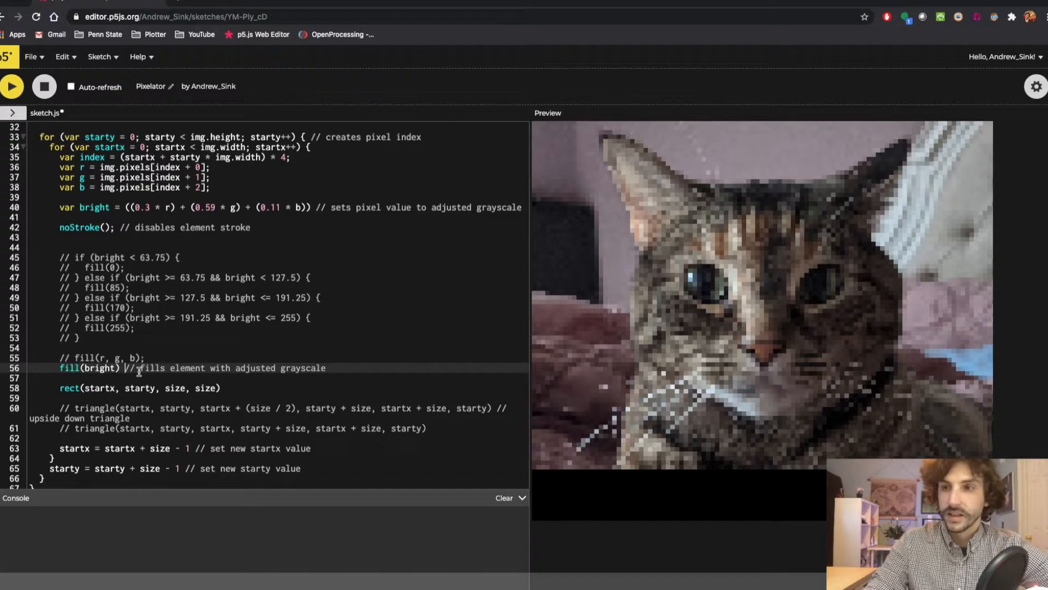
{"action": "left_click", "coordinate": [11, 85]}
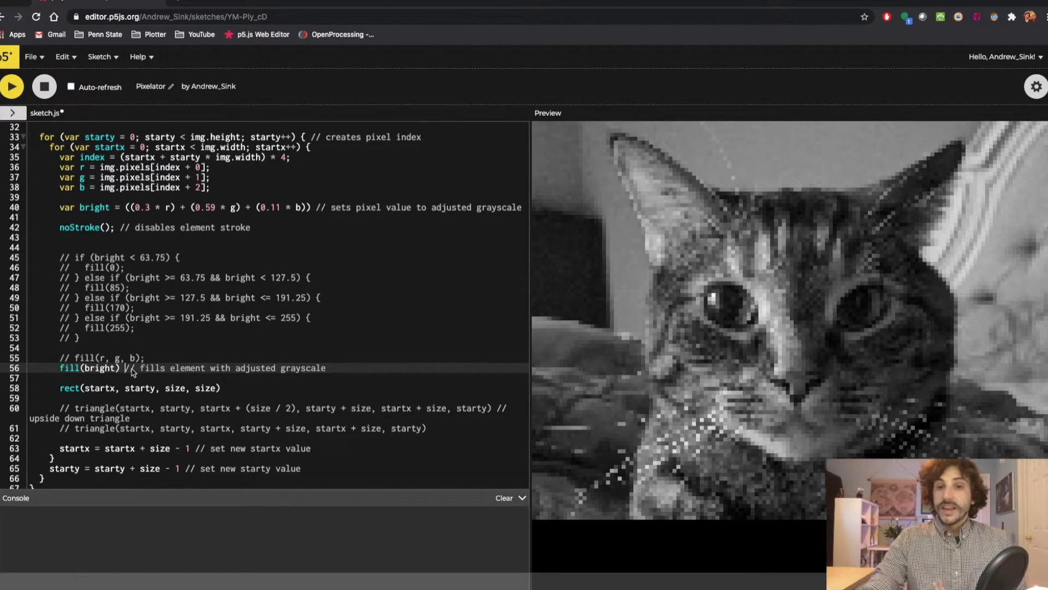
{"action": "left_click", "coordinate": [11, 86]}
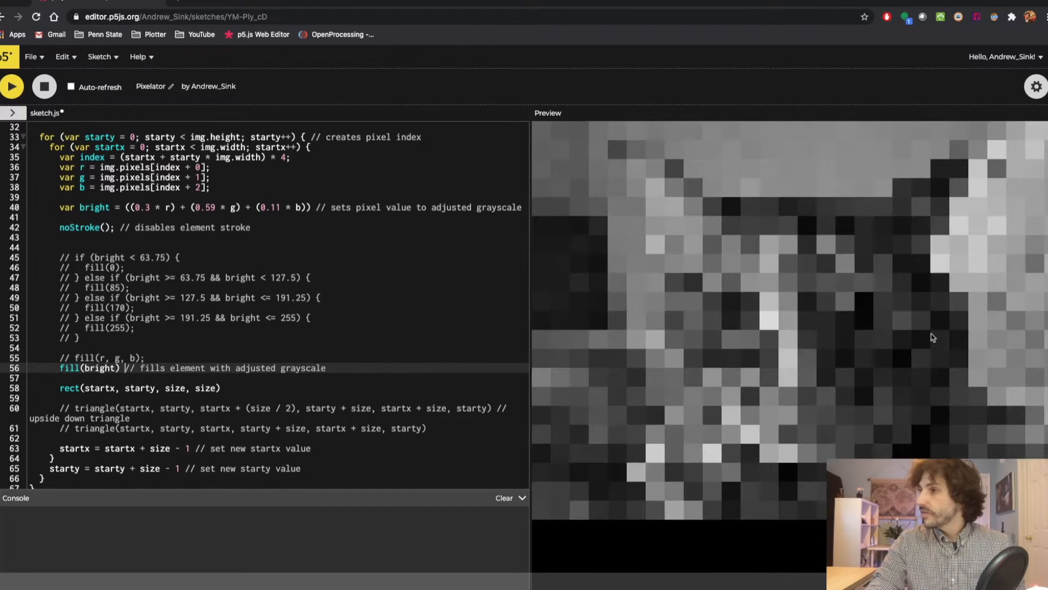
{"action": "left_click", "coordinate": [11, 85]}
{"action": "type", "text": "// "}
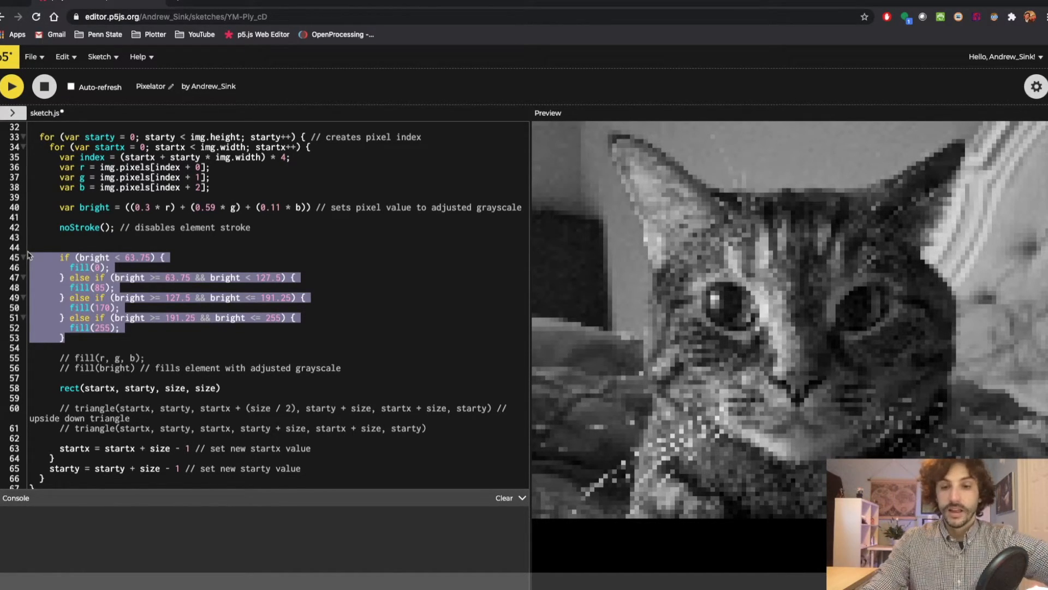
Step: Run the sketch with colour fill and upside-down triangle tiles instead of squares
{"action": "left_click", "coordinate": [11, 86]}
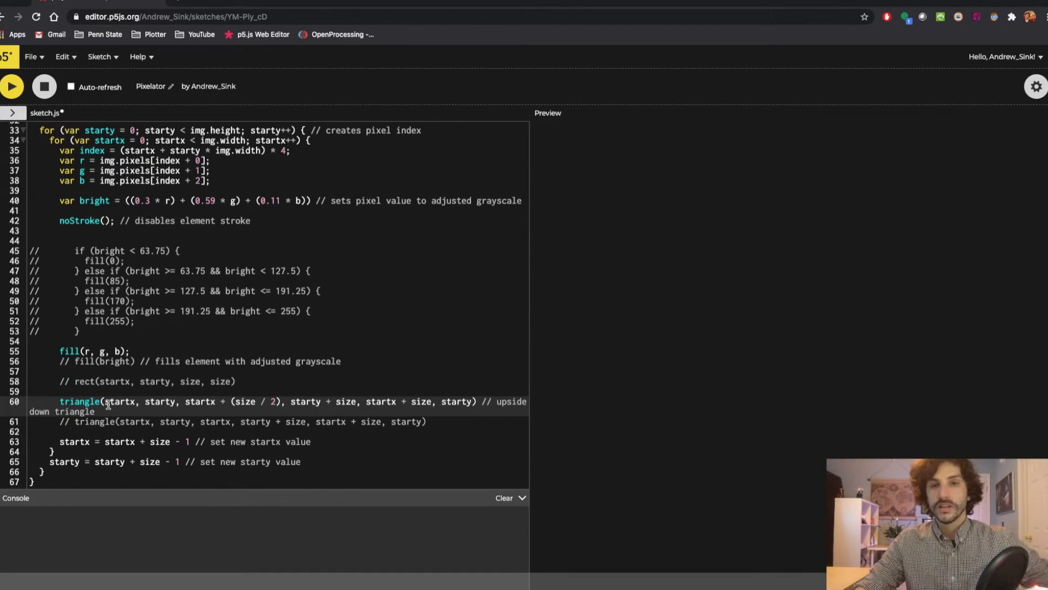
Step: Run the upside-down triangle version, then the right-angled triangle version, then restore square tiles
{"action": "left_click", "coordinate": [11, 85]}
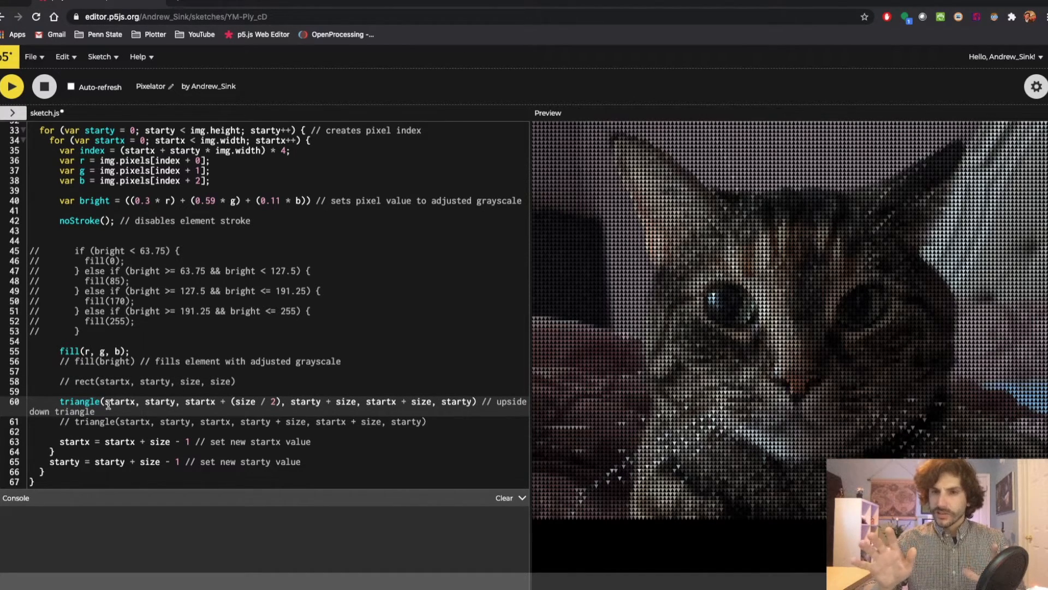
{"action": "mouse_move", "coordinate": [413, 373]}
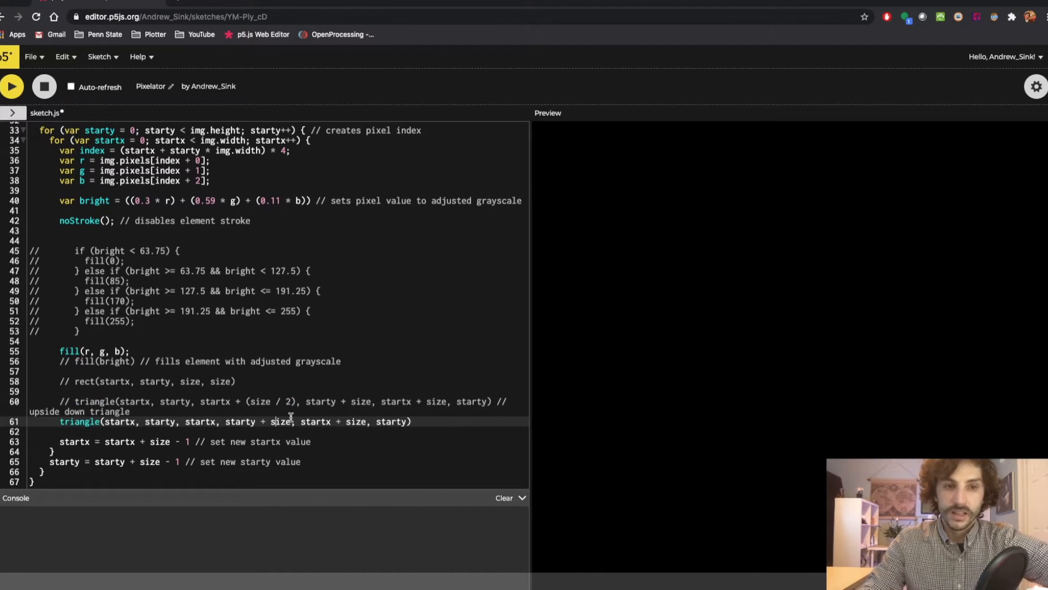
{"action": "left_click", "coordinate": [11, 85]}
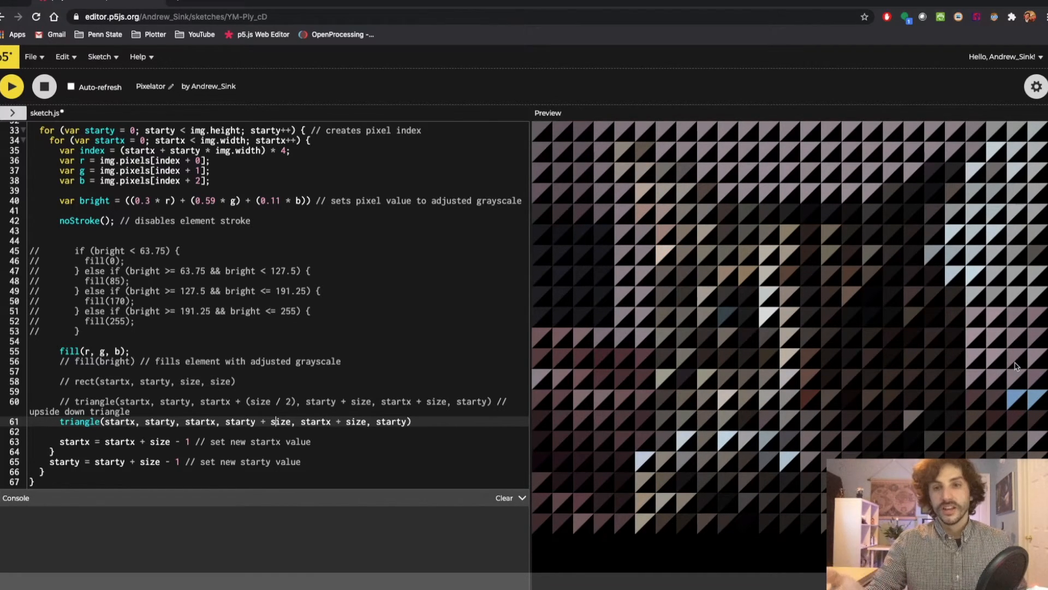
{"action": "left_click", "coordinate": [11, 85]}
{"action": "type", "text": "// "}
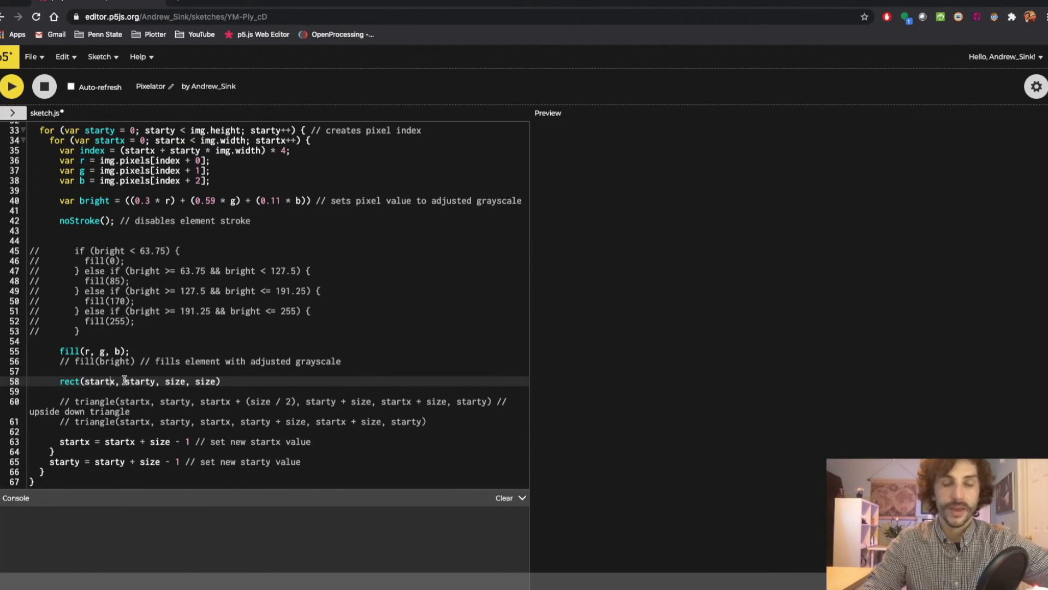
{"action": "left_click", "coordinate": [11, 86]}
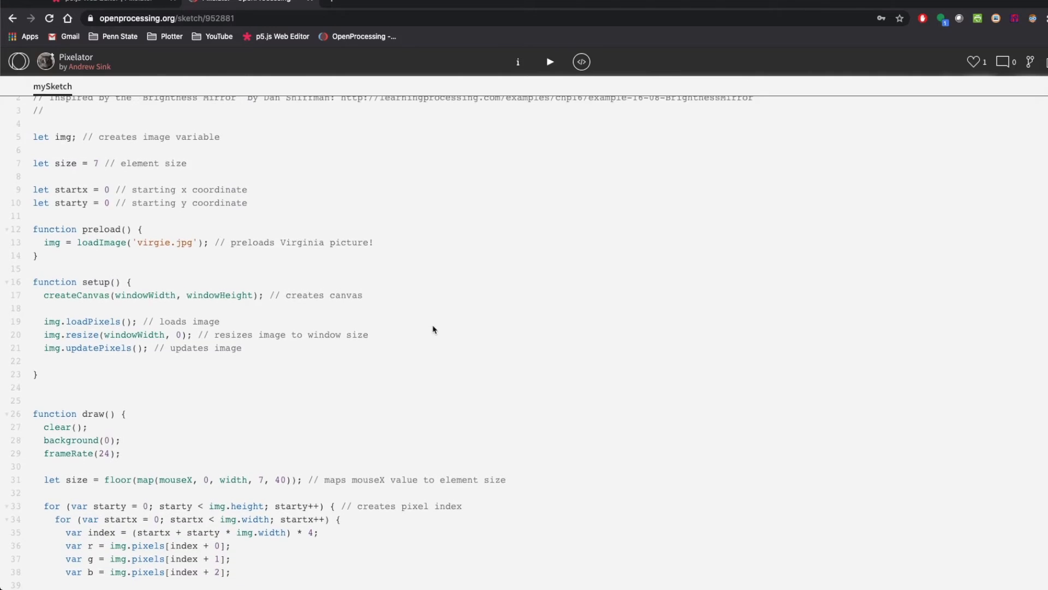
{"action": "scroll", "scroll_direction": "down", "scroll_amount": 3}
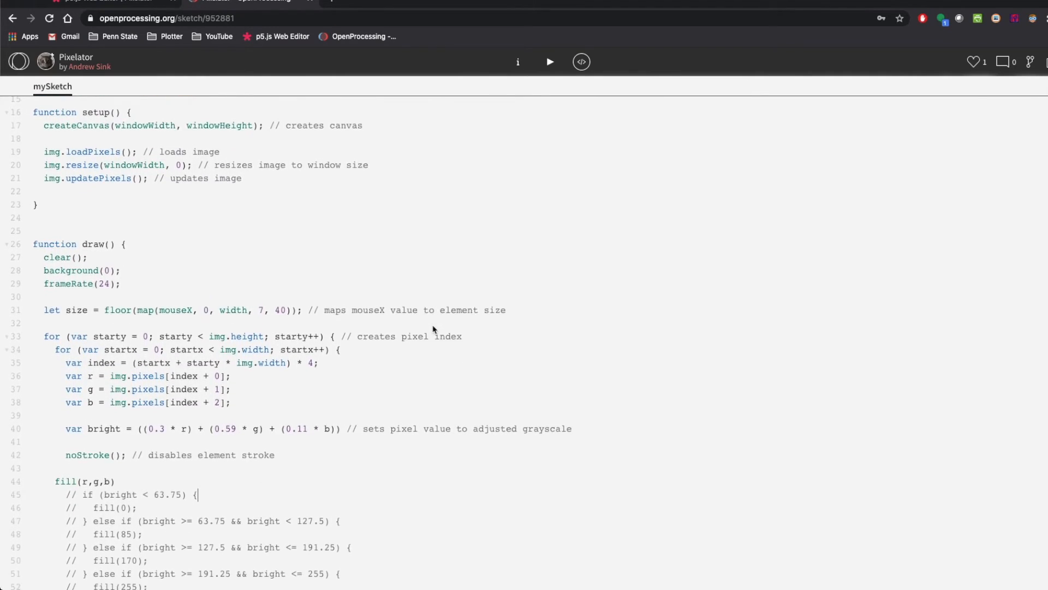
{"action": "scroll", "scroll_direction": "down", "scroll_amount": 3}
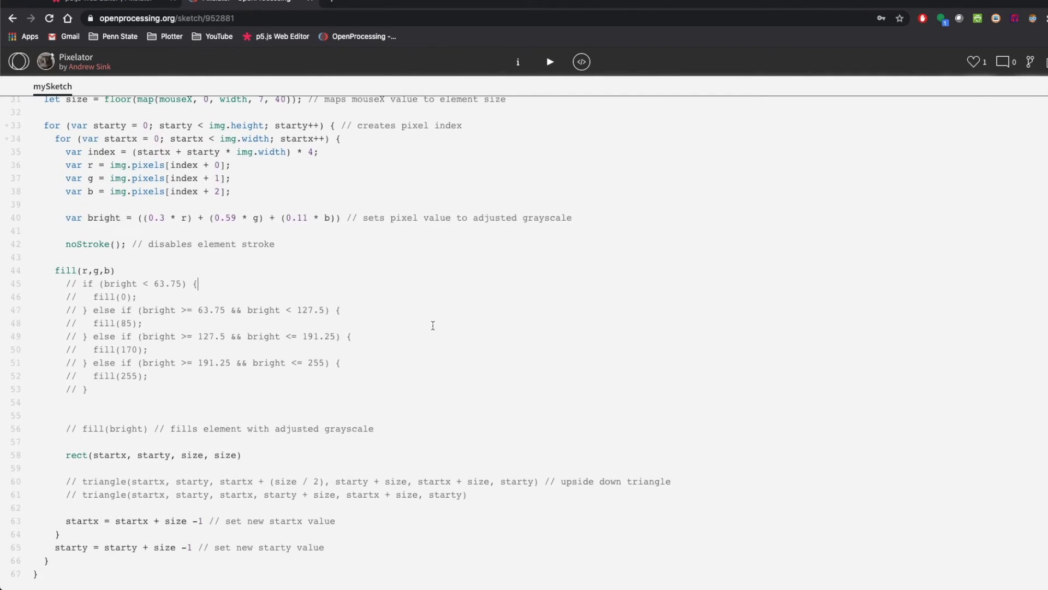